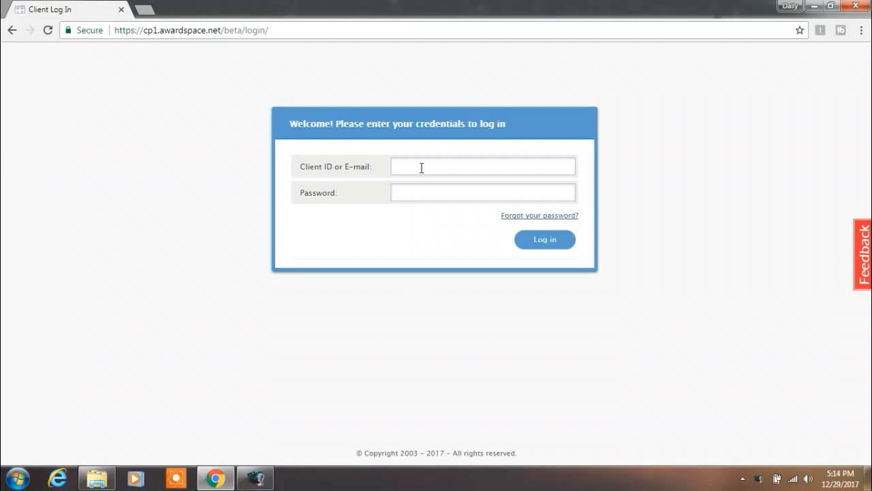
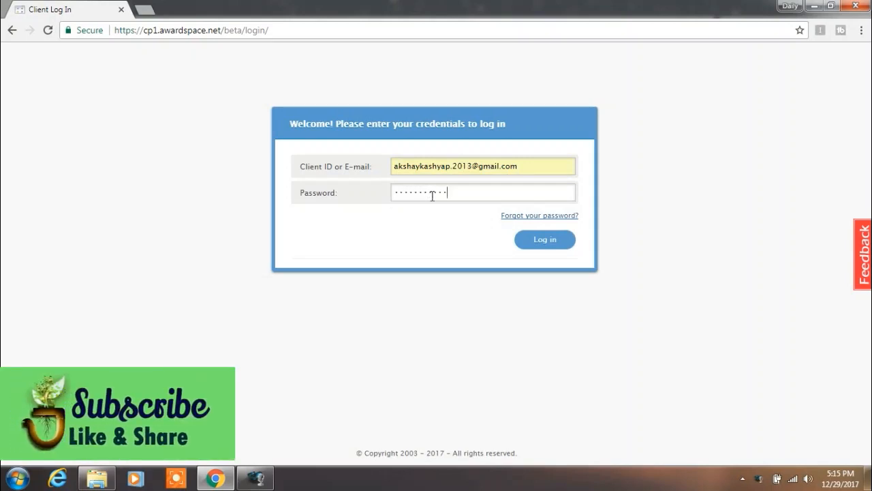
{"action": "left_click", "coordinate": [544, 239]}
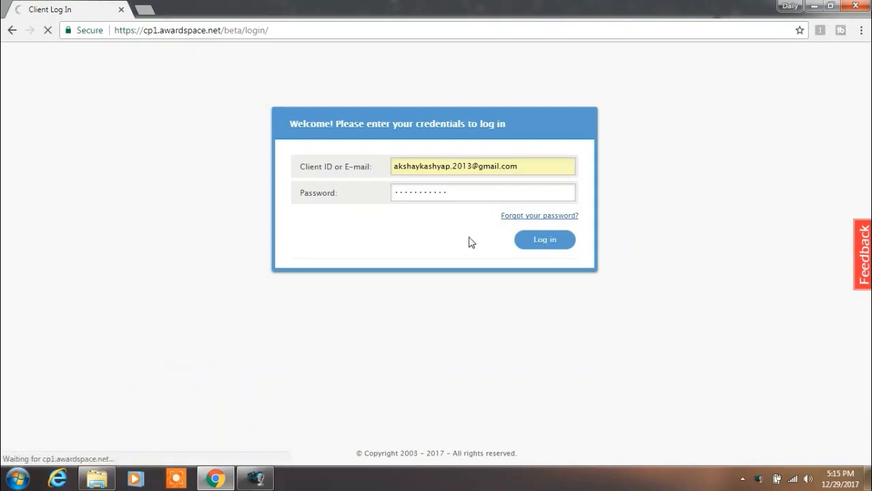
{"action": "left_click", "coordinate": [544, 240]}
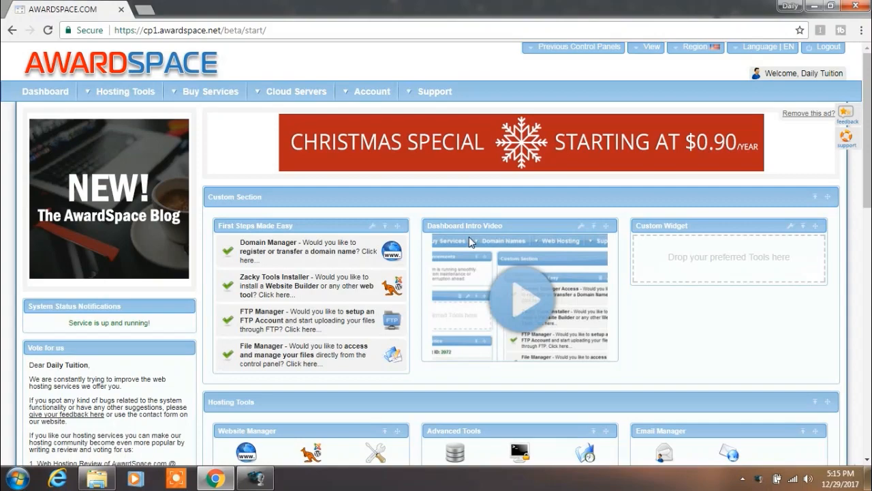
{"action": "mouse_move", "coordinate": [471, 224]}
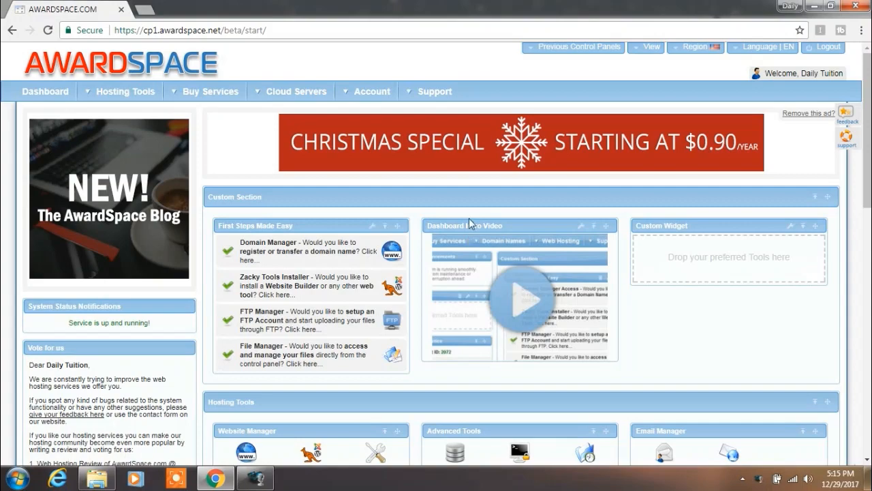
Step: Go to FTP Manager under Website Manager in Hosting Tools
{"action": "scroll", "scroll_direction": "down", "scroll_amount": 3}
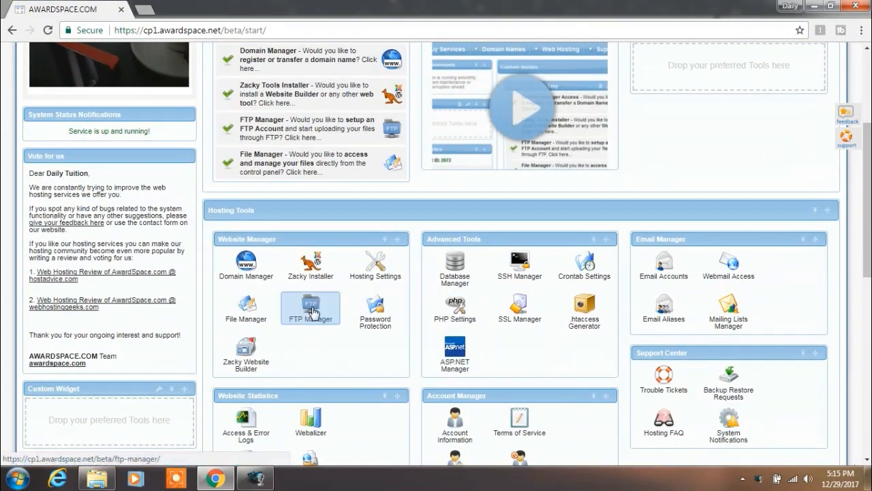
{"action": "mouse_move", "coordinate": [316, 323]}
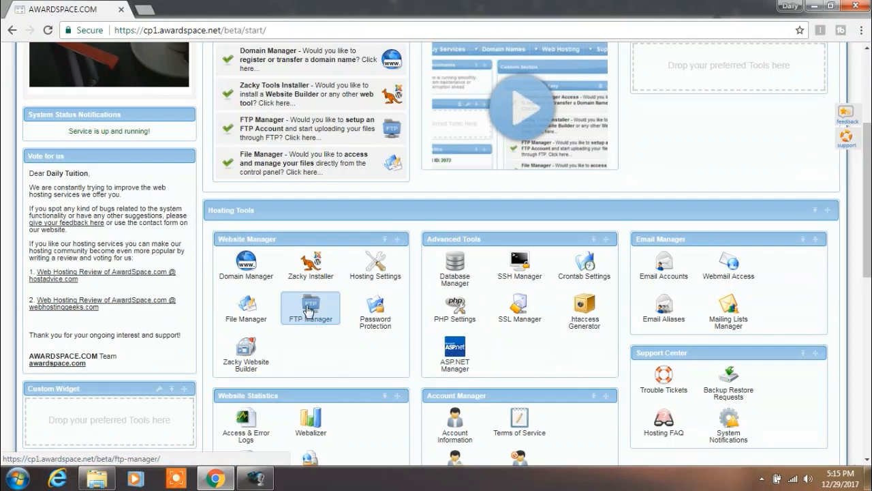
{"action": "left_click", "coordinate": [310, 306]}
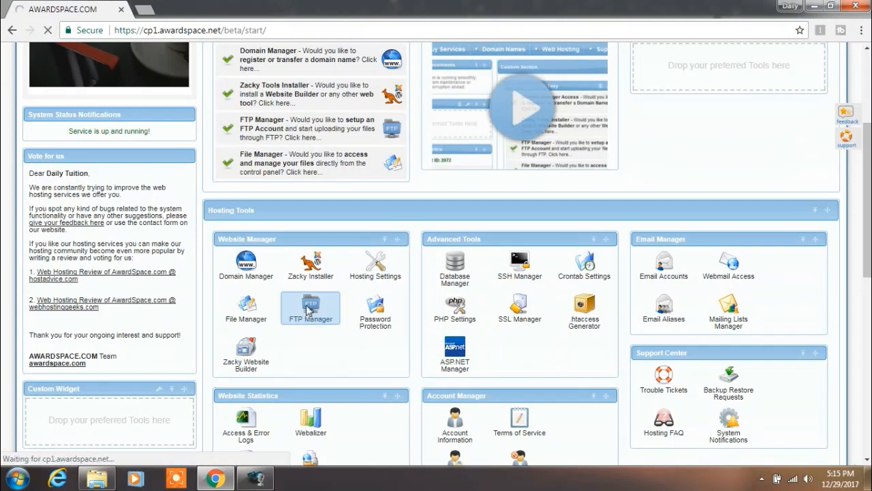
{"action": "left_click", "coordinate": [310, 305]}
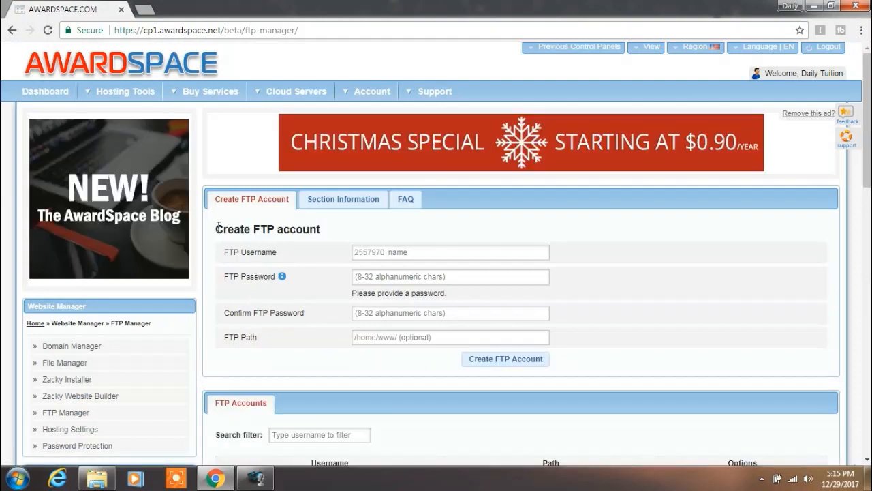
{"action": "mouse_move", "coordinate": [324, 233]}
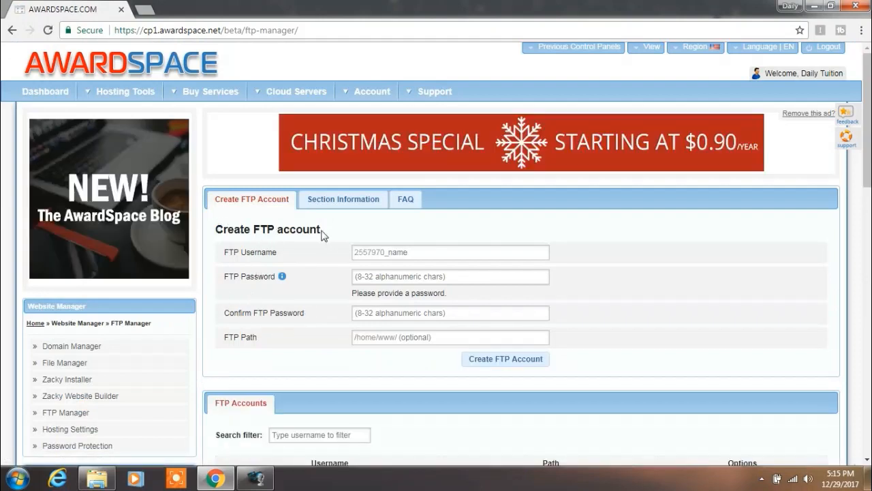
{"action": "mouse_move", "coordinate": [334, 236]}
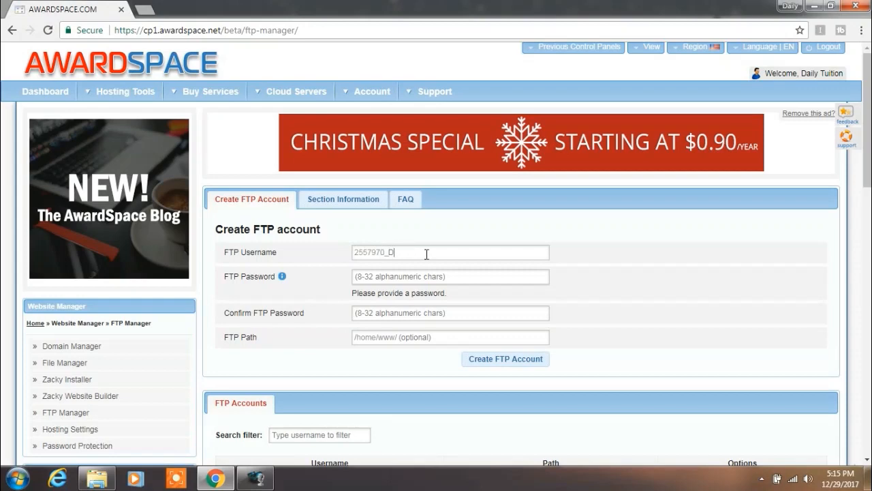
{"action": "type", "text": "ownlaod"}
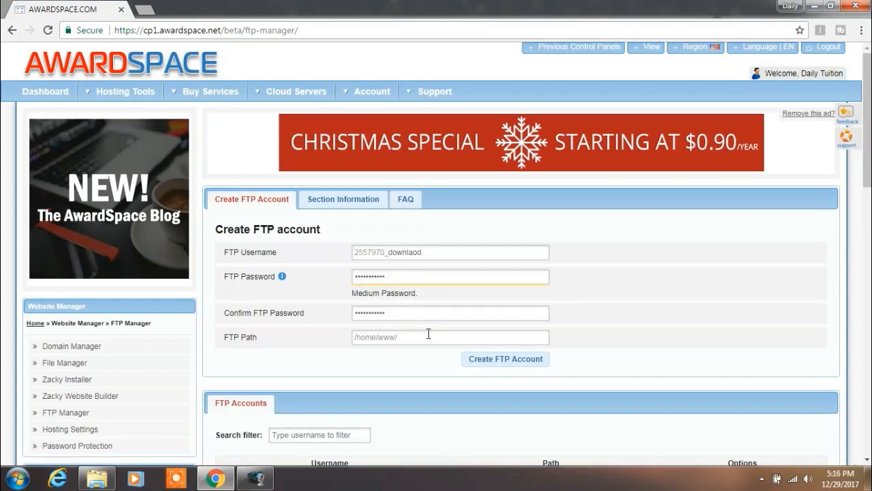
{"action": "mouse_move", "coordinate": [602, 408]}
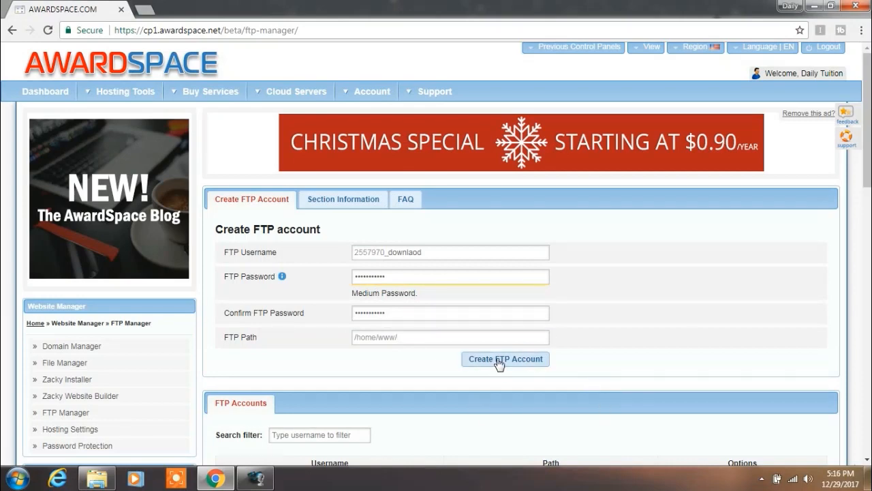
{"action": "left_click", "coordinate": [505, 358]}
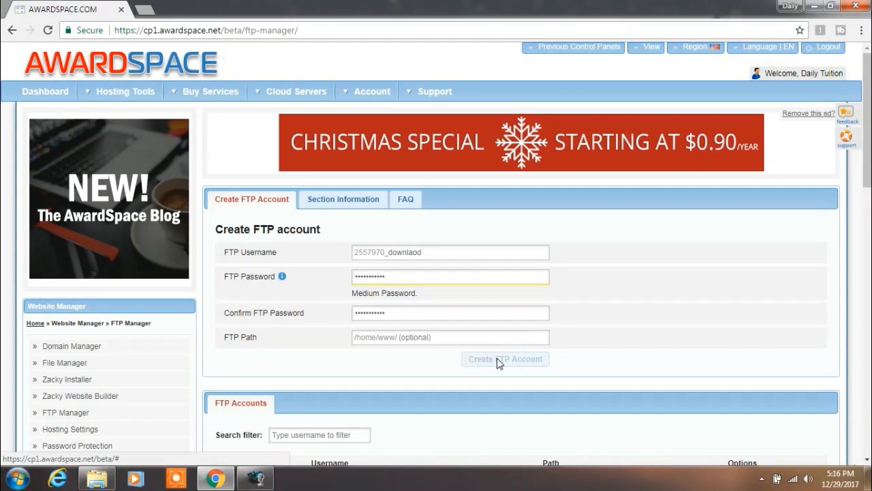
{"action": "left_click", "coordinate": [505, 359]}
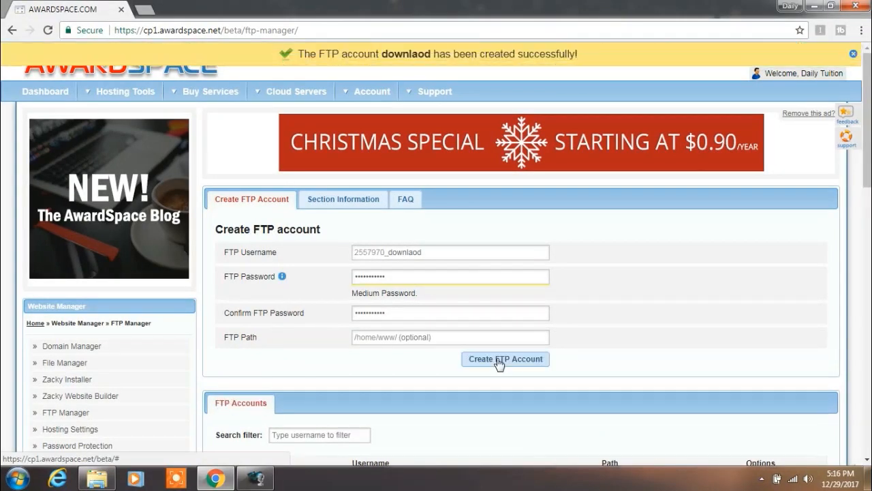
{"action": "mouse_move", "coordinate": [463, 312]}
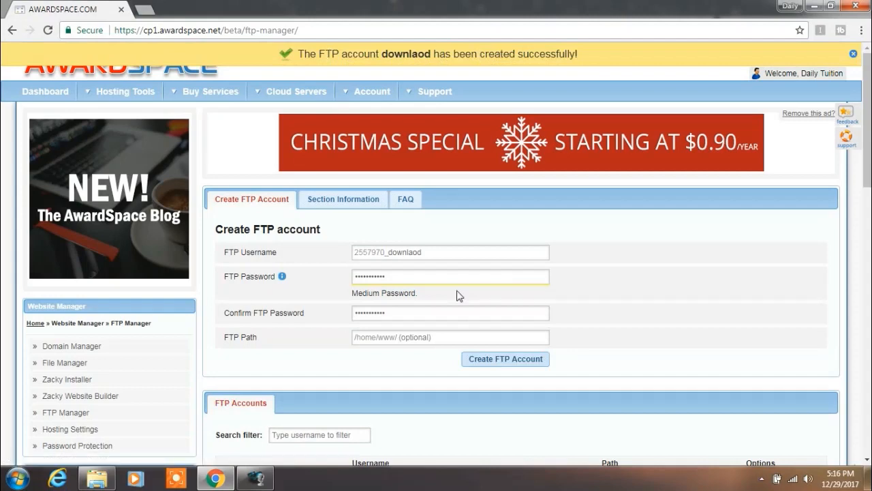
{"action": "scroll", "scroll_direction": "down", "scroll_amount": 3}
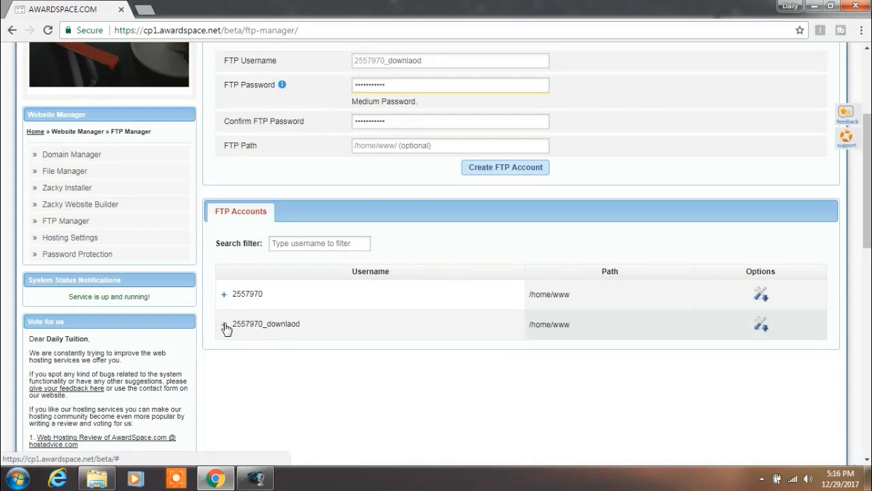
{"action": "left_click", "coordinate": [223, 324]}
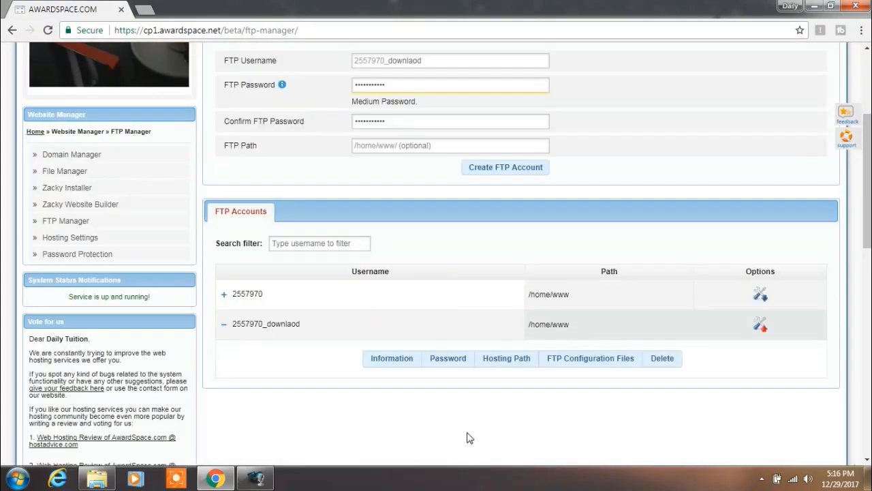
{"action": "left_click", "coordinate": [391, 358]}
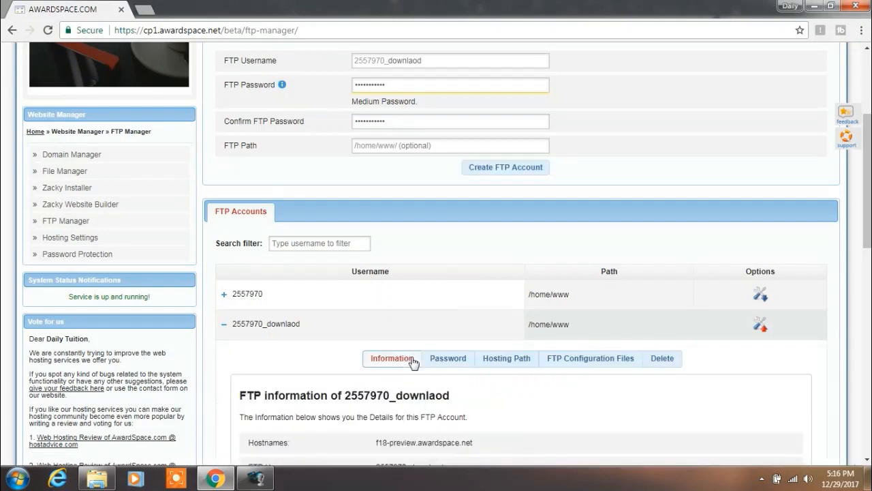
{"action": "scroll", "scroll_direction": "down", "scroll_amount": 3}
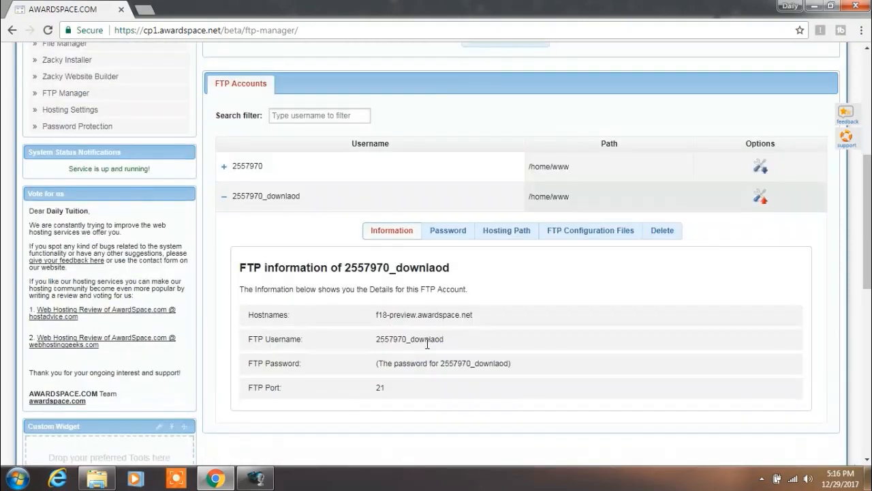
{"action": "mouse_move", "coordinate": [392, 390]}
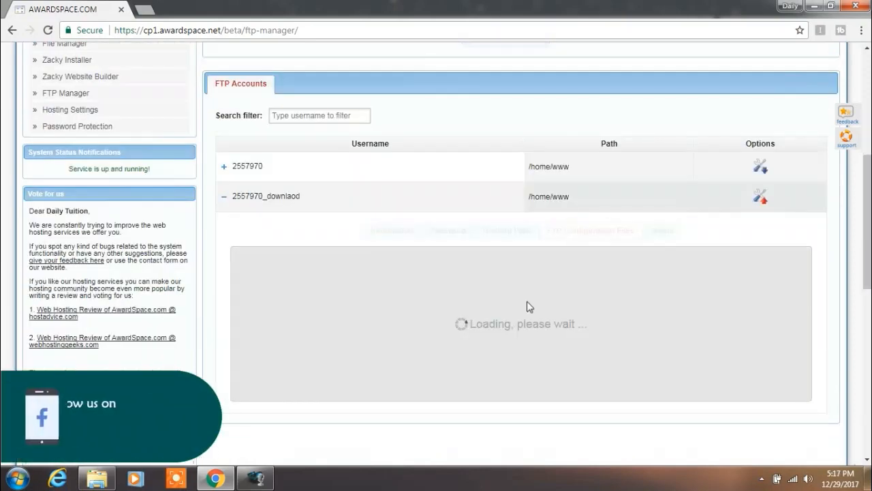
{"action": "left_click", "coordinate": [590, 230]}
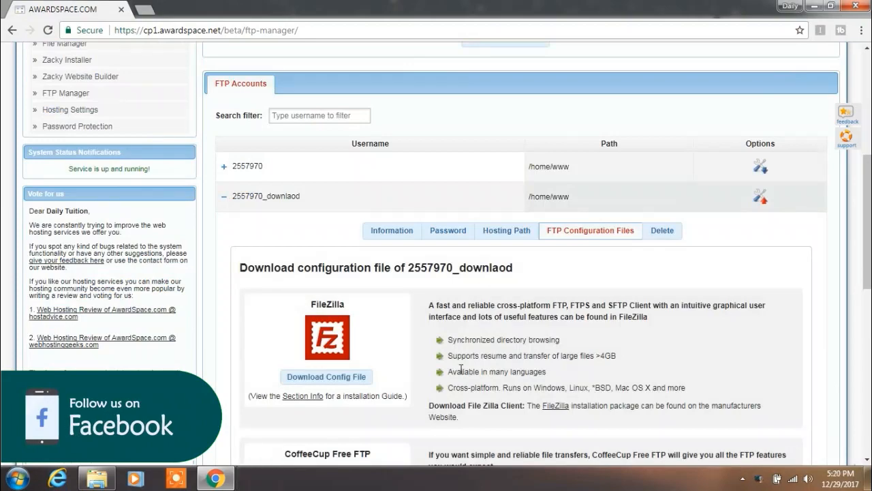
{"action": "scroll", "scroll_direction": "down", "scroll_amount": 3}
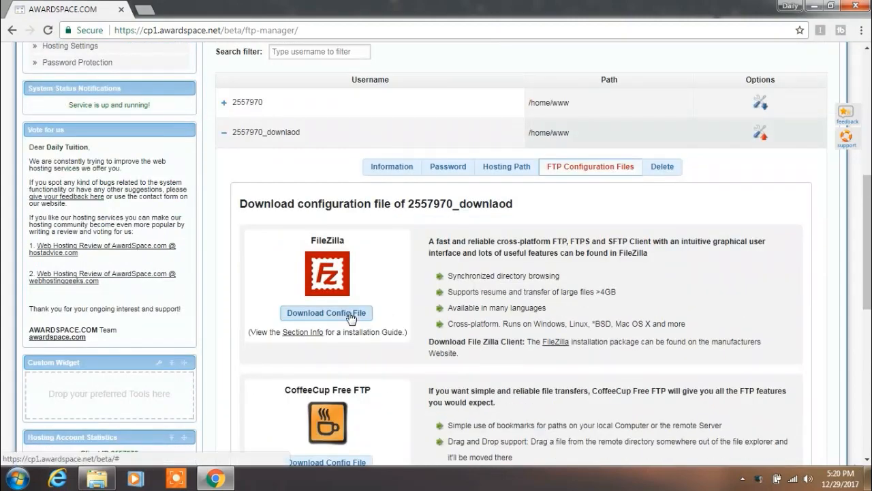
{"action": "left_click", "coordinate": [327, 312]}
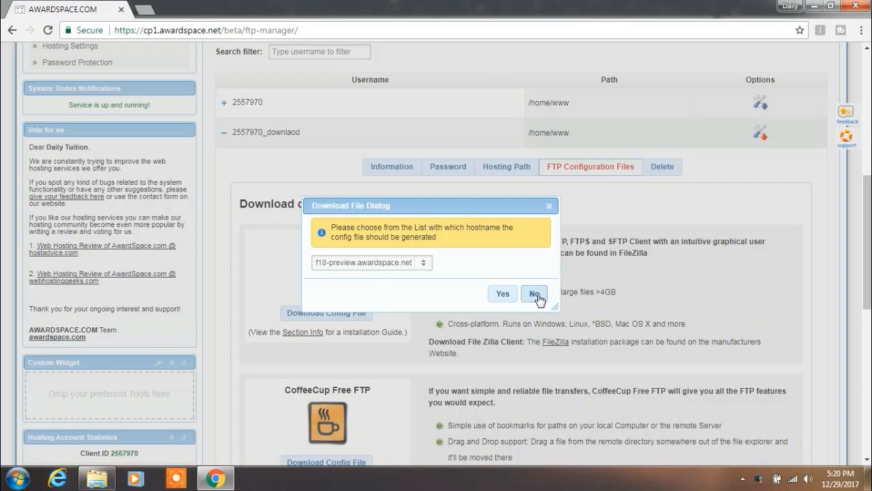
{"action": "left_click", "coordinate": [535, 293]}
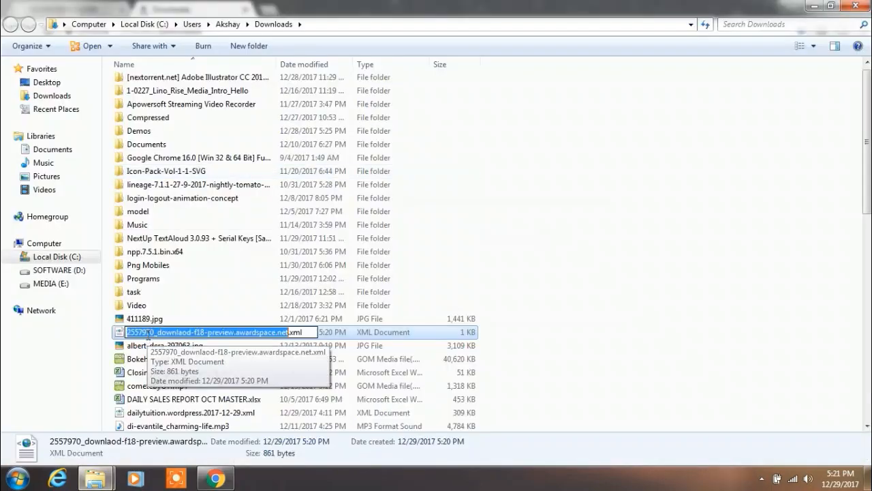
Step: Rename the downloaded config XML to a WordPress connection name
{"action": "type", "text": "WordPress Connec"}
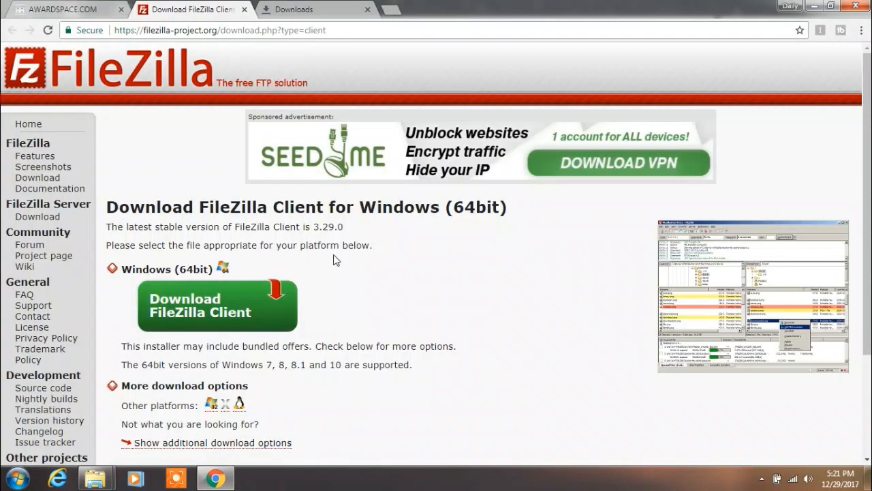
{"action": "mouse_move", "coordinate": [324, 320]}
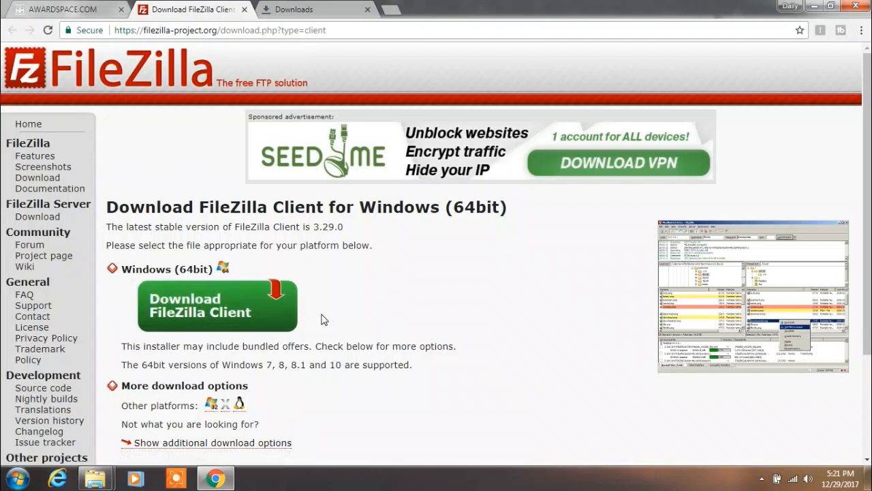
Step: Run FileZilla_3.29.0_win64-setup_bundled.exe from D:\Wordpress past the security warning
{"action": "double_click", "coordinate": [194, 150]}
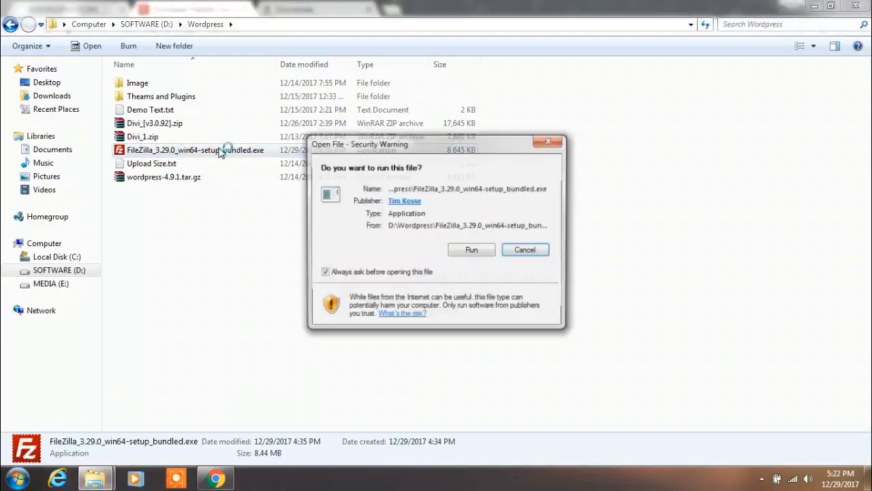
{"action": "left_click", "coordinate": [525, 248]}
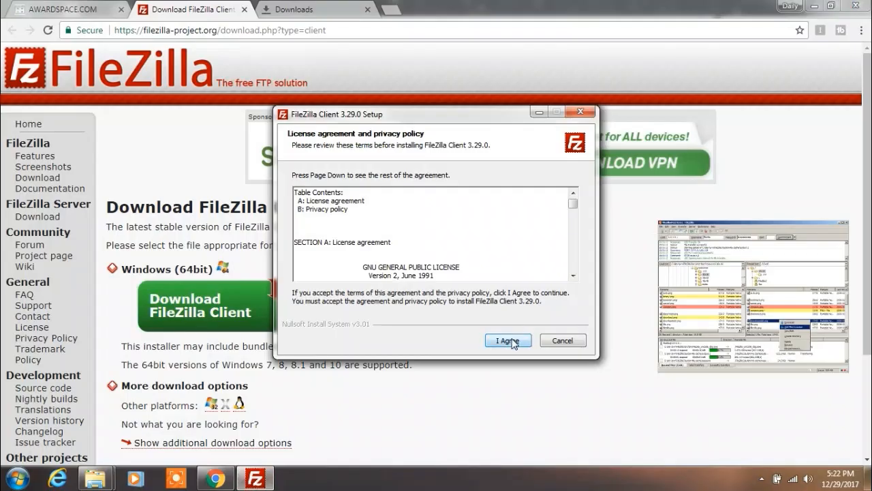
Step: Accept the license, install for all users with a desktop icon, default folders
{"action": "left_click", "coordinate": [508, 340]}
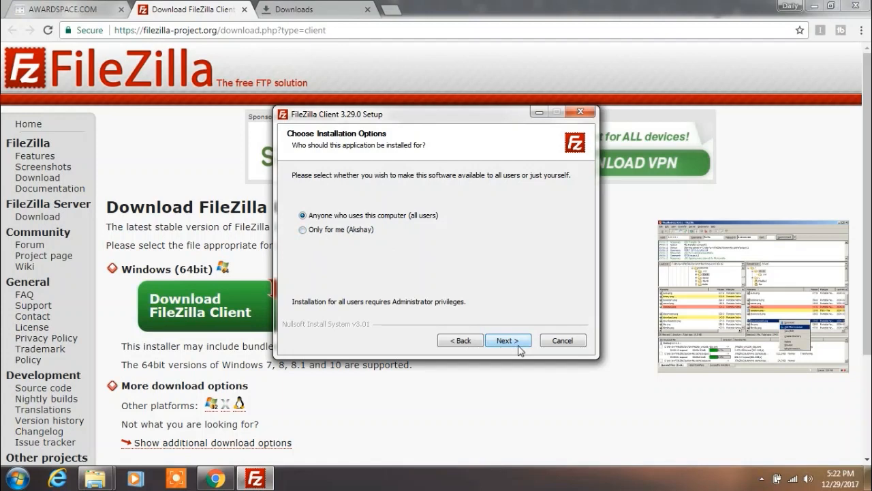
{"action": "left_click", "coordinate": [508, 340]}
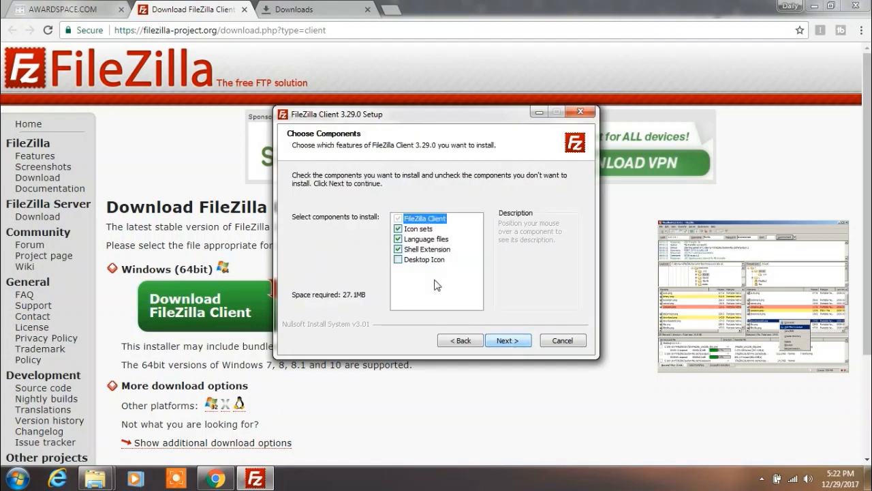
{"action": "left_click", "coordinate": [399, 259]}
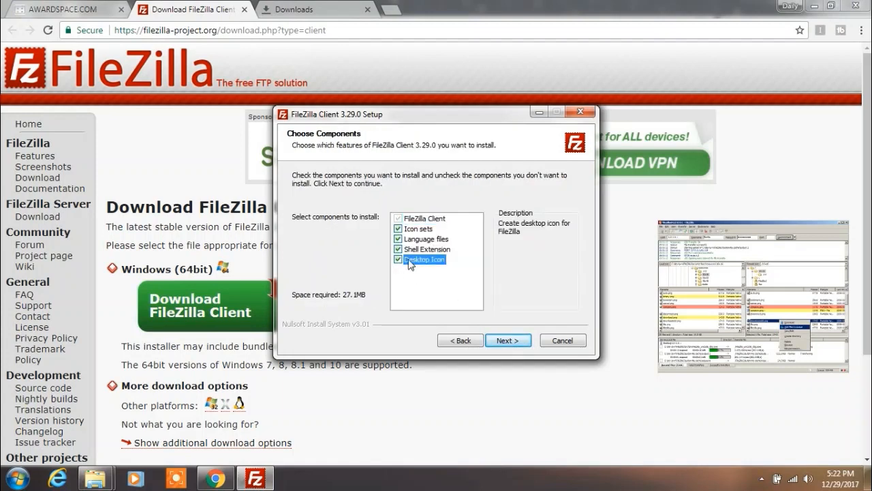
{"action": "left_click", "coordinate": [507, 340]}
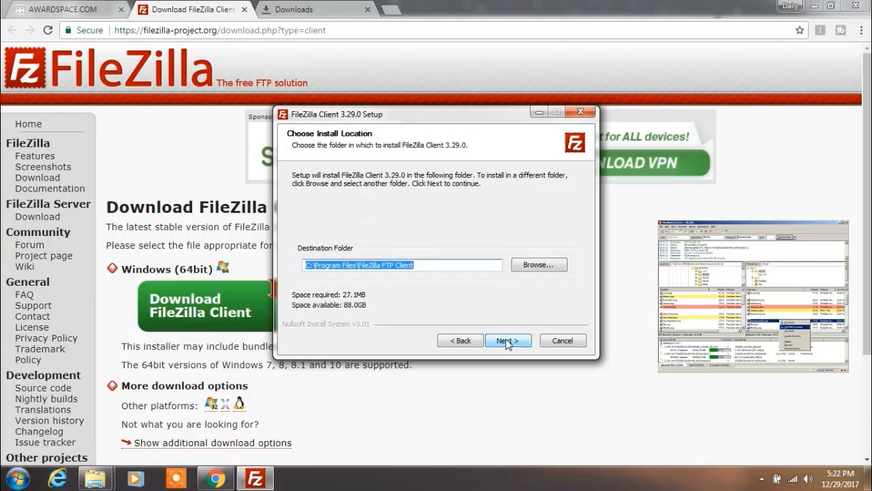
{"action": "left_click", "coordinate": [507, 340]}
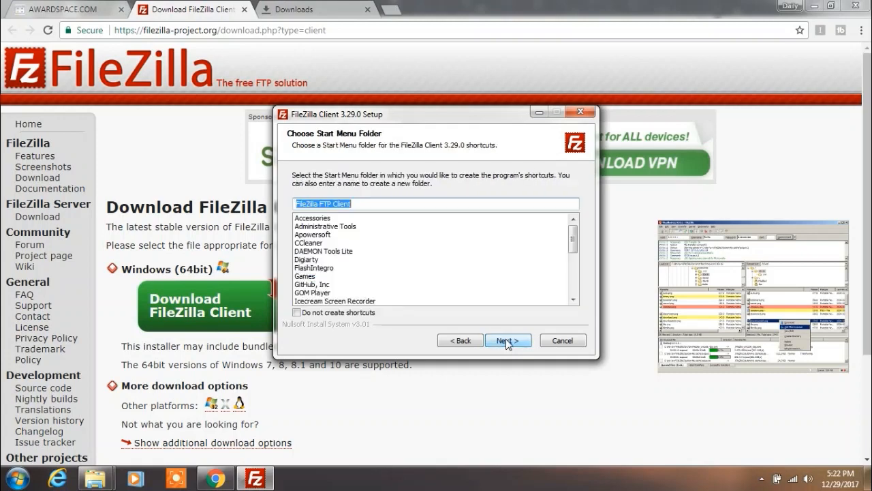
{"action": "left_click", "coordinate": [508, 340]}
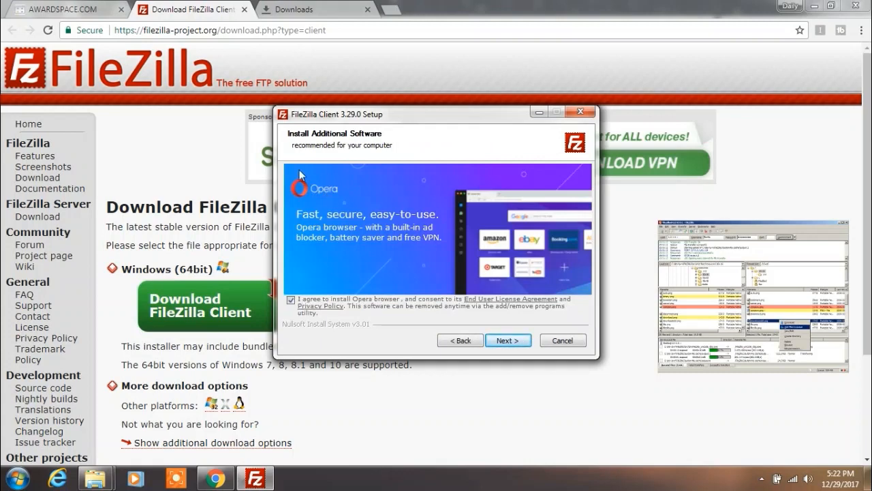
{"action": "mouse_move", "coordinate": [354, 183]}
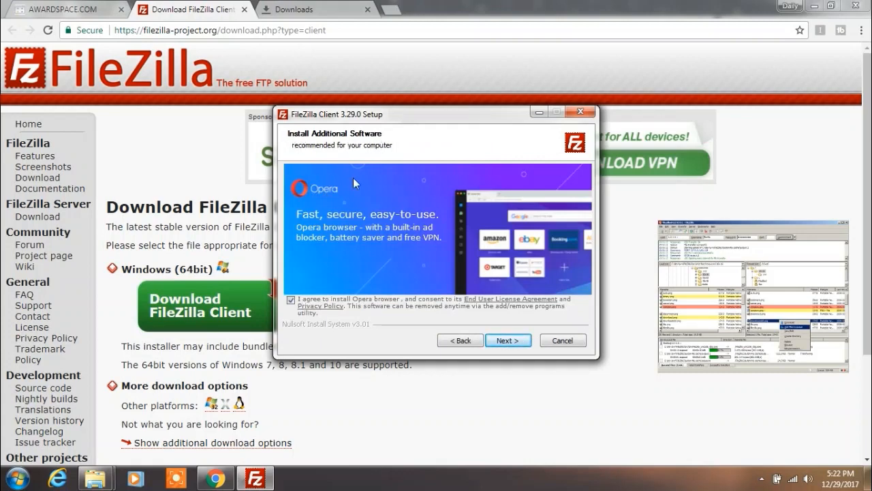
Step: Decline the Opera browser and Bing offers to complete installation
{"action": "left_click", "coordinate": [291, 300]}
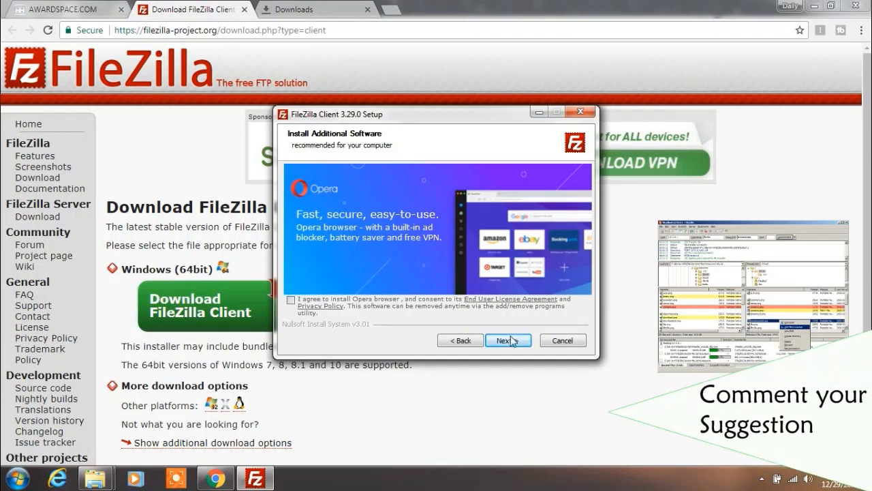
{"action": "left_click", "coordinate": [508, 340]}
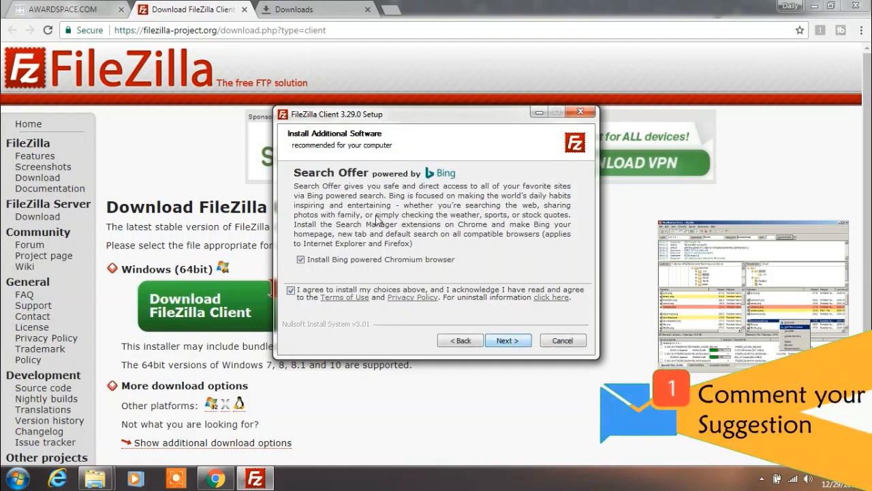
{"action": "mouse_move", "coordinate": [312, 267]}
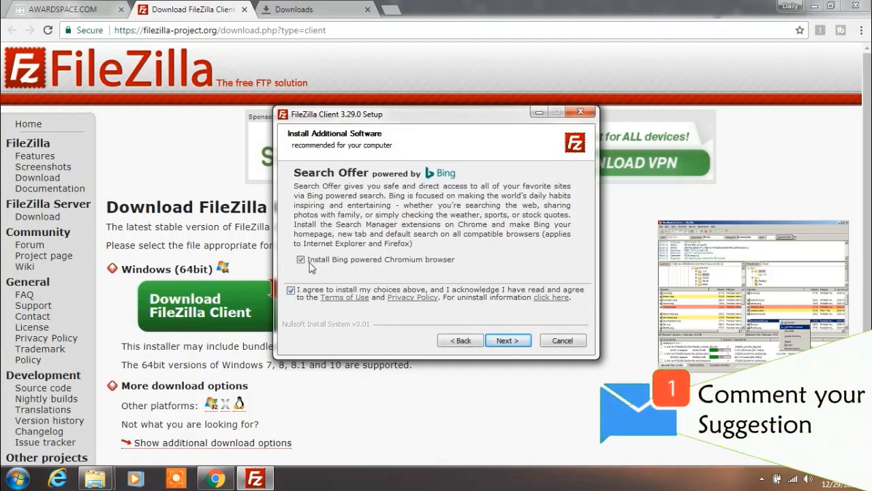
{"action": "left_click", "coordinate": [508, 340]}
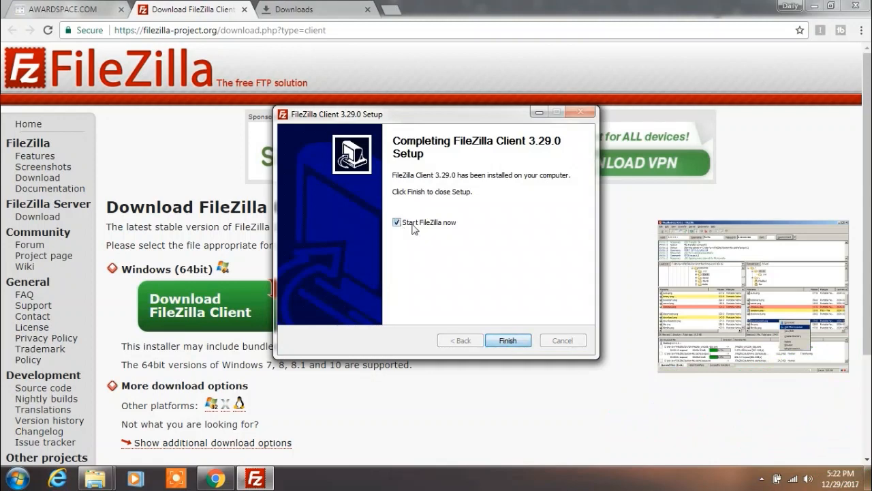
Step: Finish FileZilla setup with 'Start FileZilla now' checked
{"action": "left_click", "coordinate": [507, 340]}
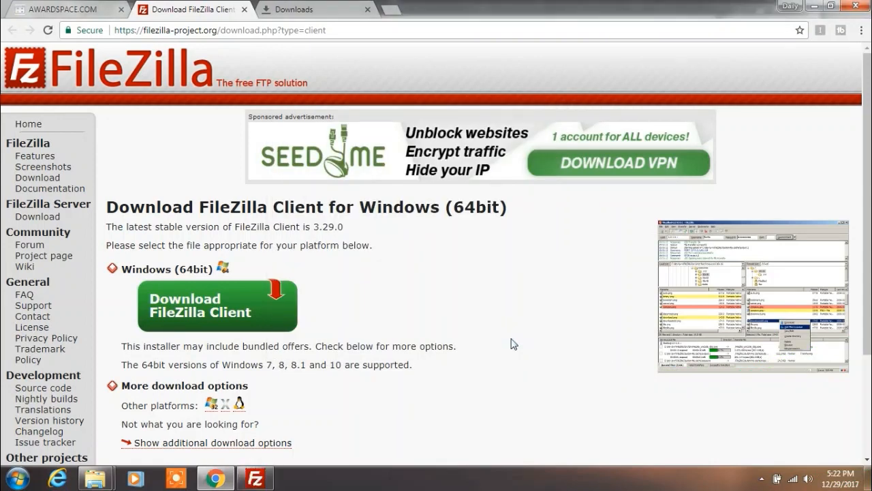
{"action": "mouse_move", "coordinate": [320, 473]}
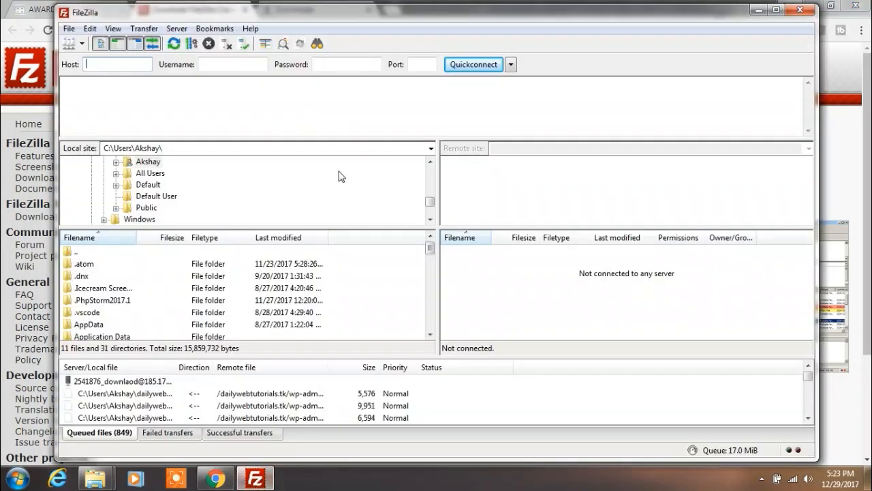
{"action": "mouse_move", "coordinate": [303, 180]}
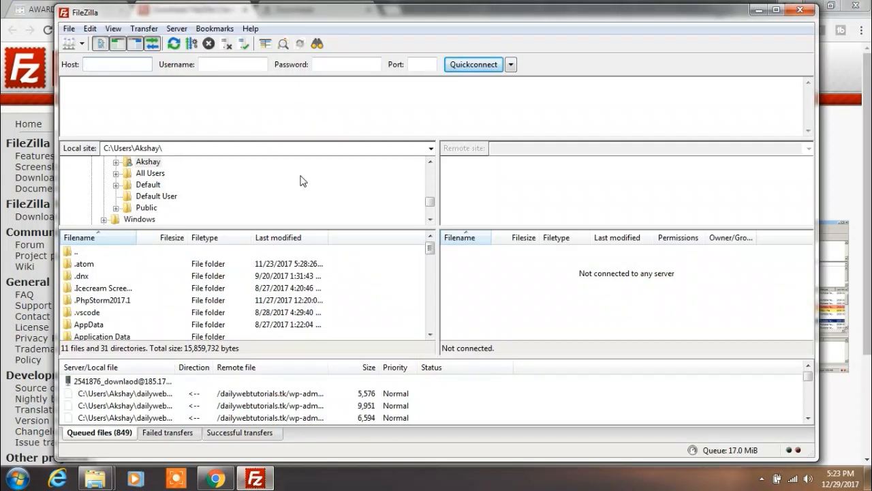
{"action": "mouse_move", "coordinate": [208, 207]}
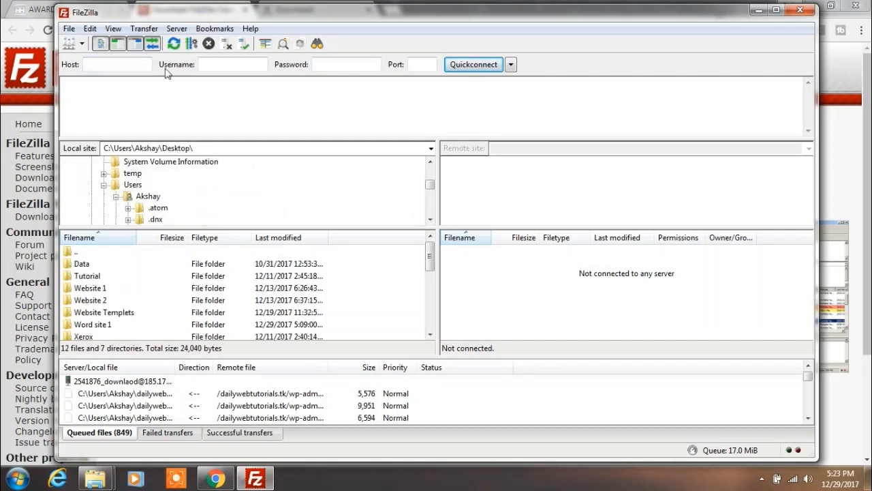
Step: Import Site Manager entries from Downloads\Wordpress FTP Connection.xml and dismiss the confirmation
{"action": "left_click", "coordinate": [69, 29]}
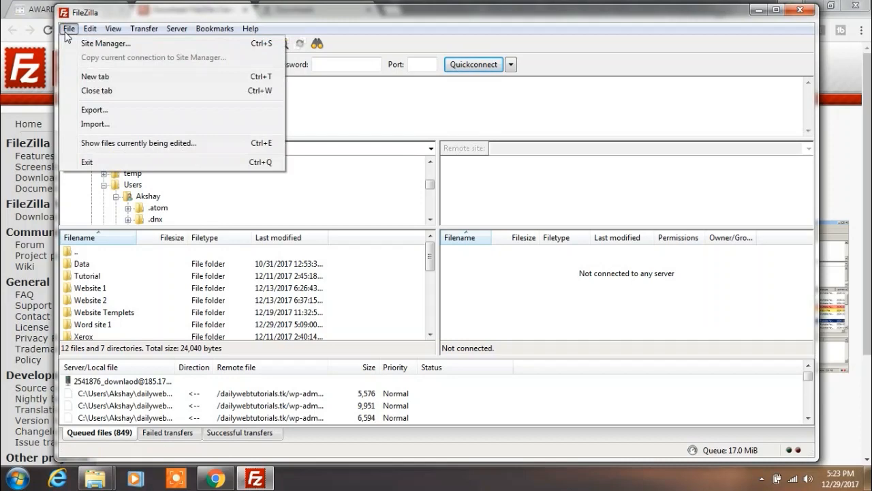
{"action": "mouse_move", "coordinate": [94, 123]}
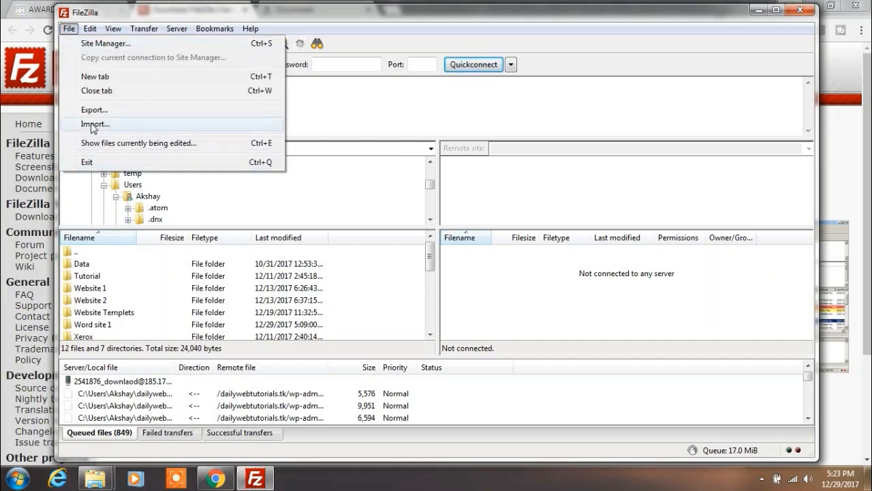
{"action": "left_click", "coordinate": [95, 124]}
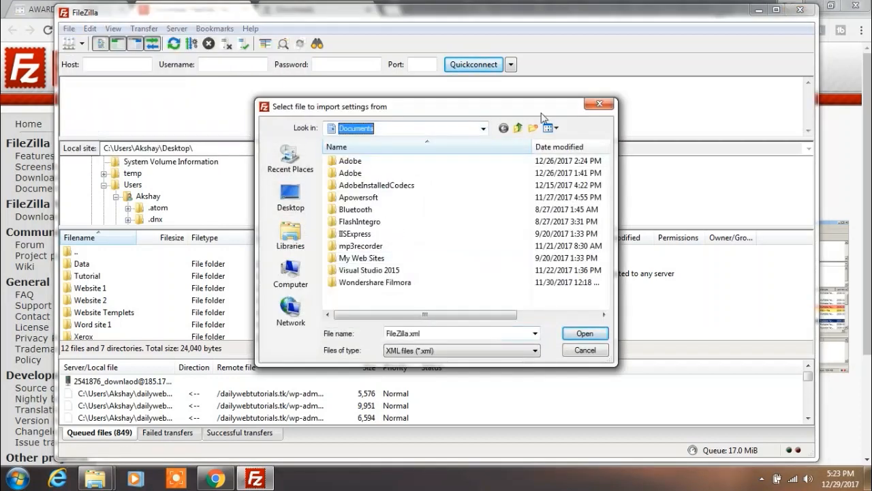
{"action": "left_click", "coordinate": [483, 128]}
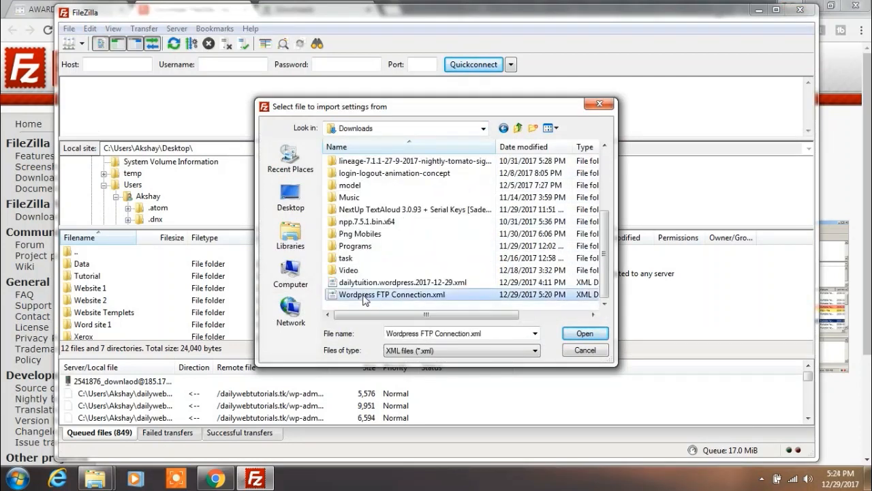
{"action": "left_click", "coordinate": [584, 333]}
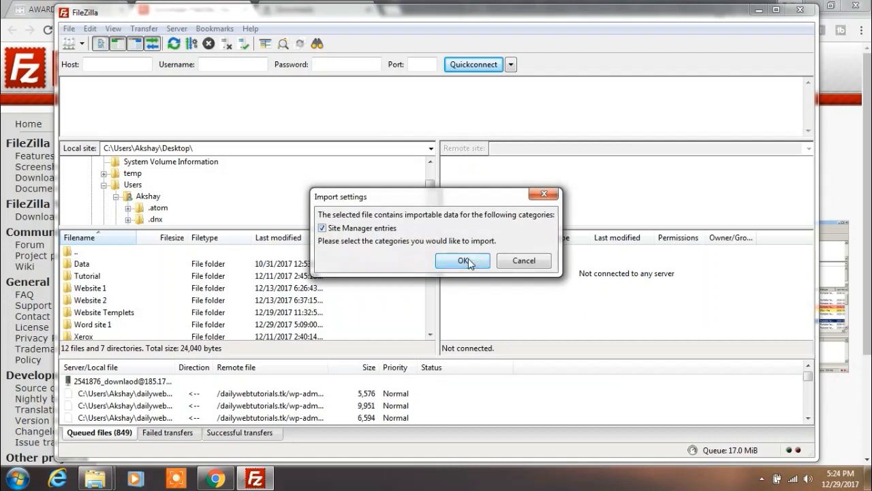
{"action": "left_click", "coordinate": [463, 261]}
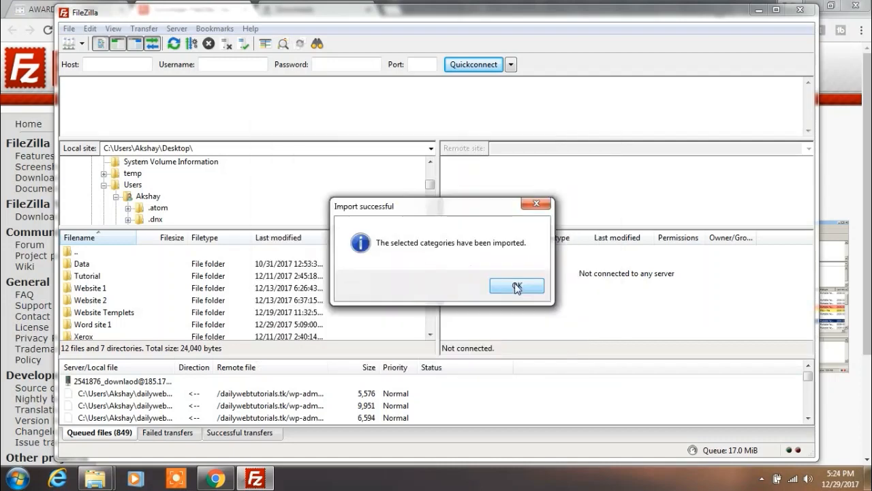
{"action": "left_click", "coordinate": [516, 285]}
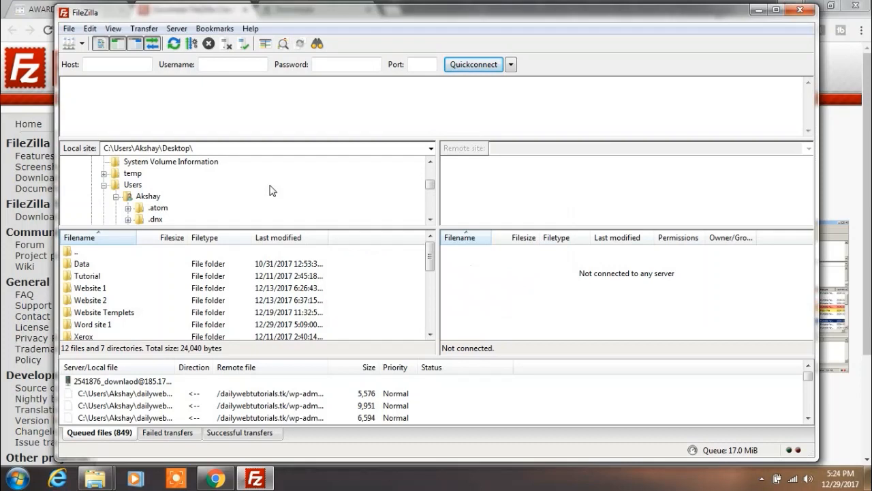
{"action": "left_click", "coordinate": [100, 43]}
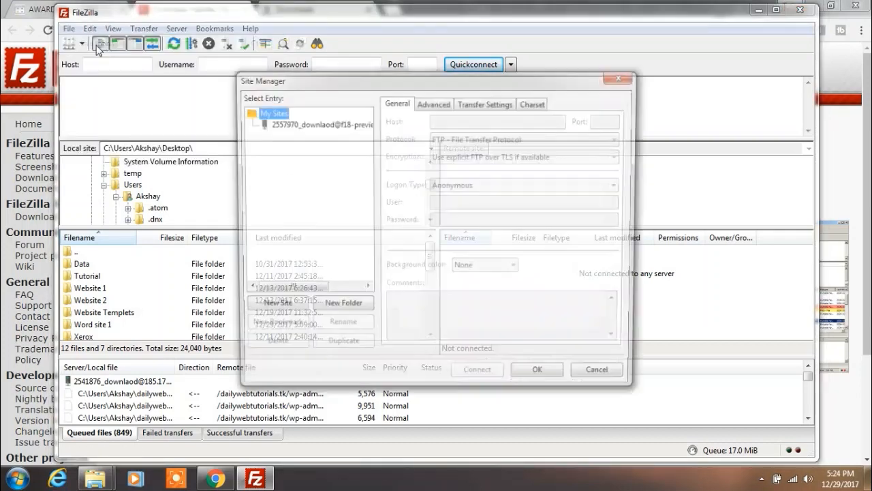
{"action": "left_click", "coordinate": [320, 123]}
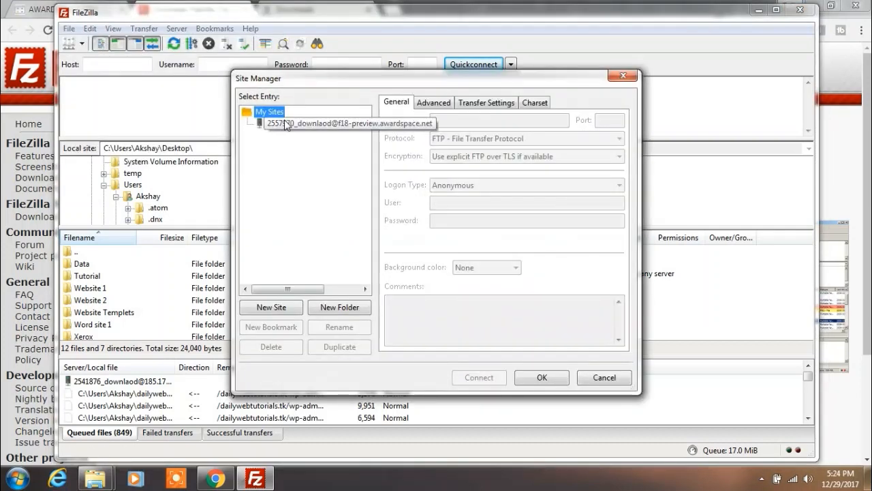
{"action": "left_click", "coordinate": [349, 123]}
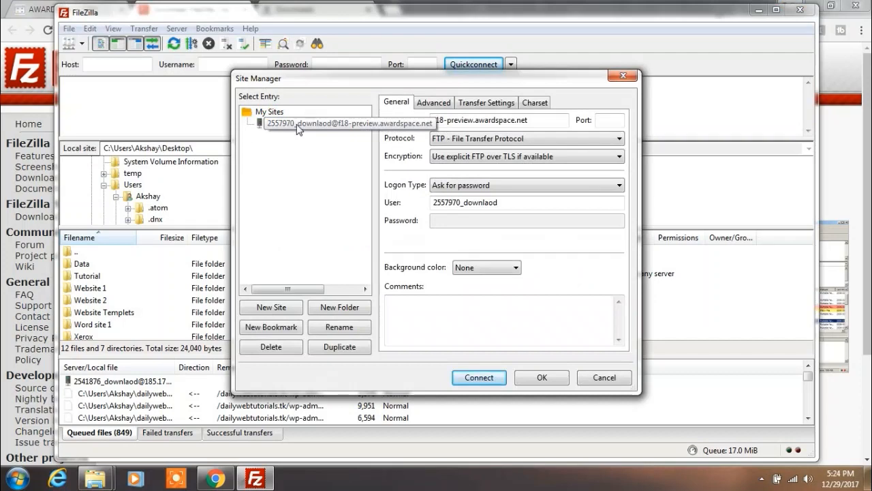
{"action": "left_click", "coordinate": [350, 123]}
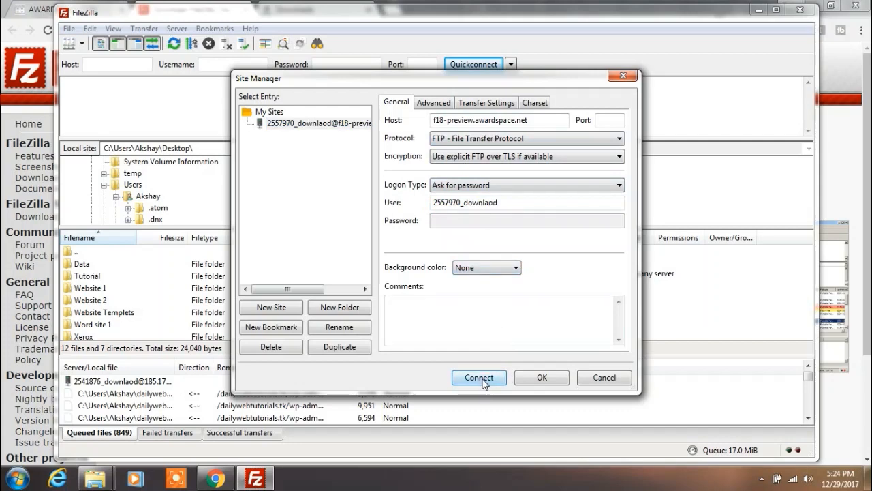
{"action": "left_click", "coordinate": [478, 378]}
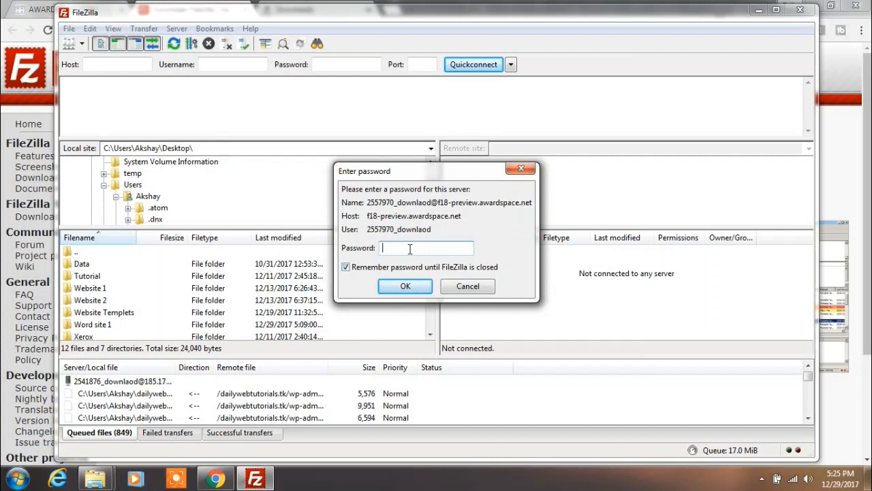
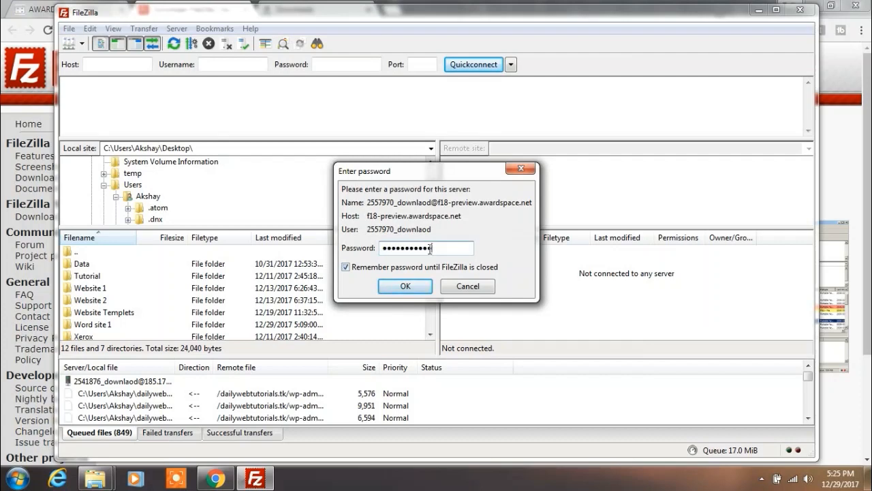
Step: Enter the site password to log in to f18-preview.awardspace.net
{"action": "left_click", "coordinate": [405, 286]}
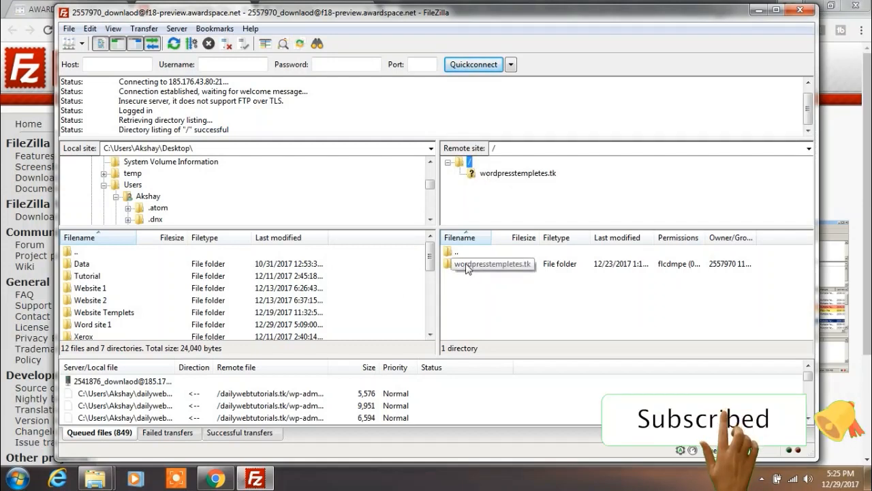
Step: Download the remote wordpresstempletes.tk folder to the local Desktop
{"action": "double_click", "coordinate": [492, 264]}
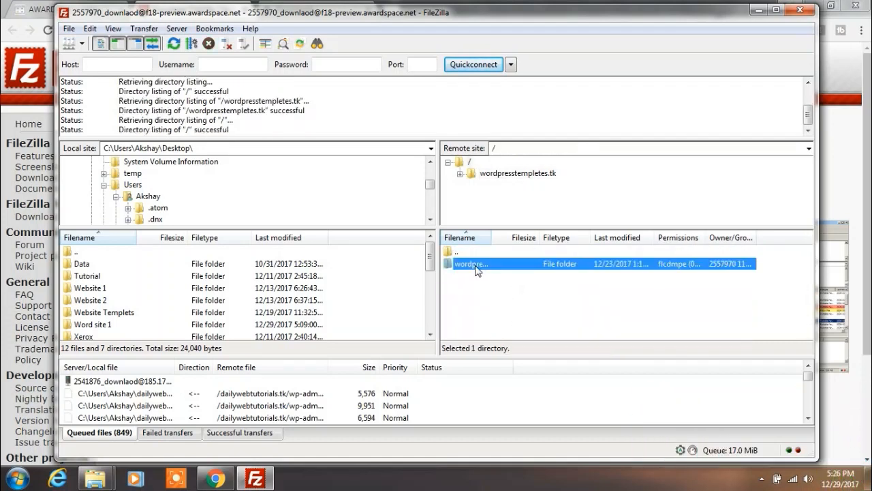
{"action": "right_click", "coordinate": [470, 263]}
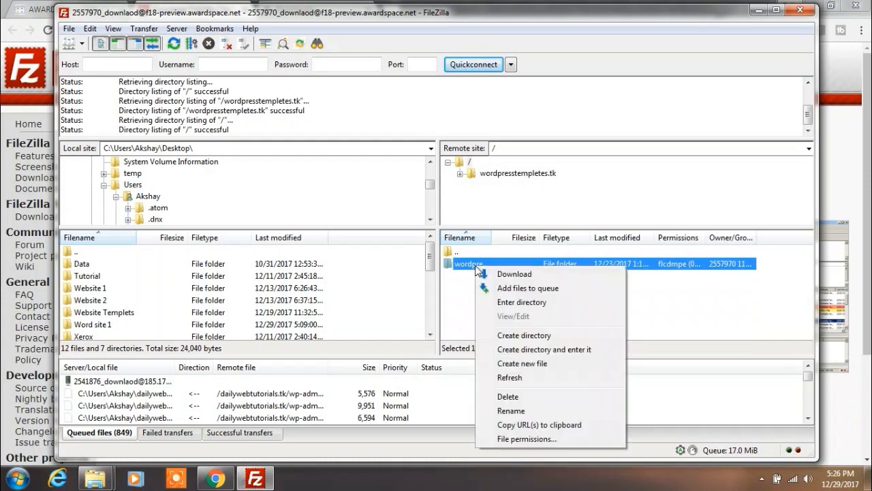
{"action": "left_click", "coordinate": [528, 287]}
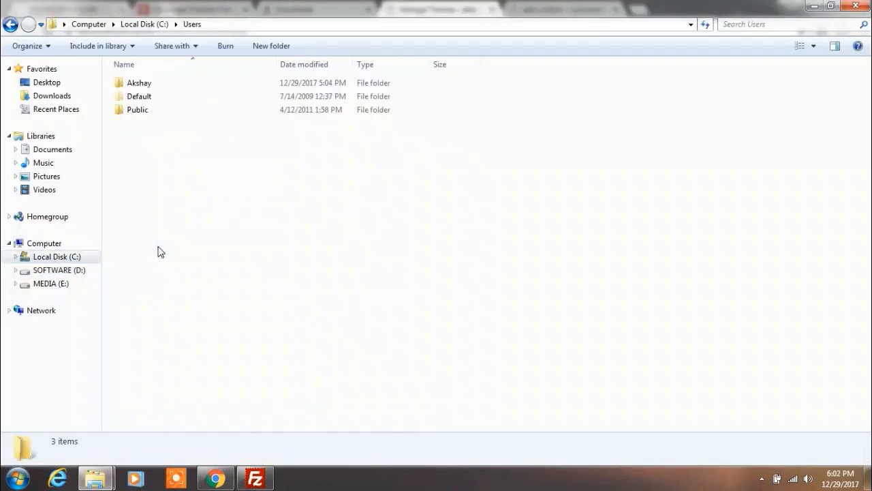
Step: Open the user's home folder and select the downloaded wordpresstempletes.tk folder on the Desktop
{"action": "double_click", "coordinate": [139, 83]}
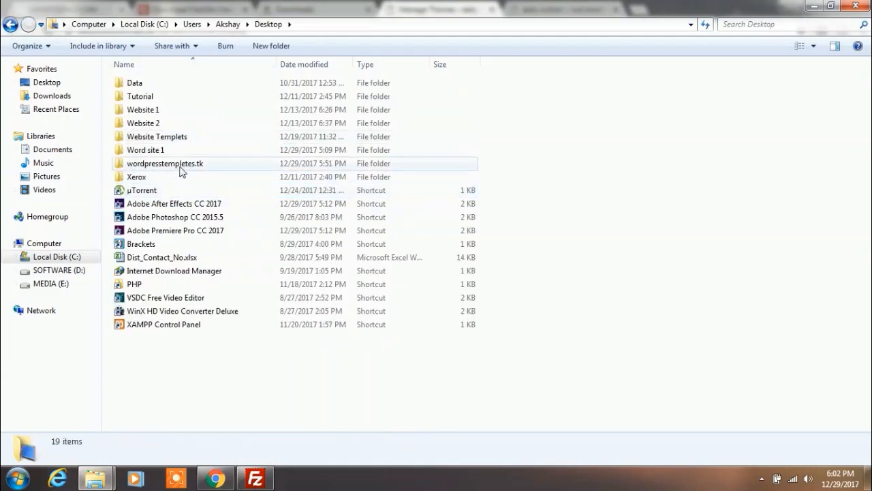
{"action": "left_click", "coordinate": [165, 163]}
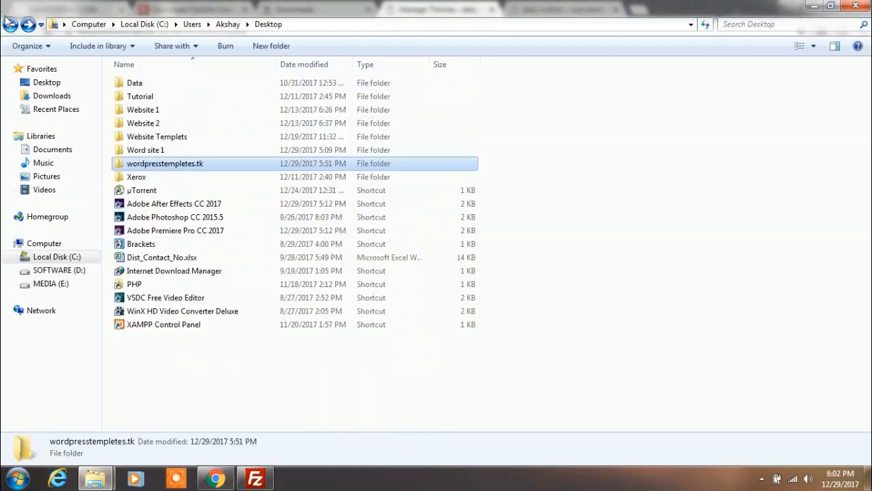